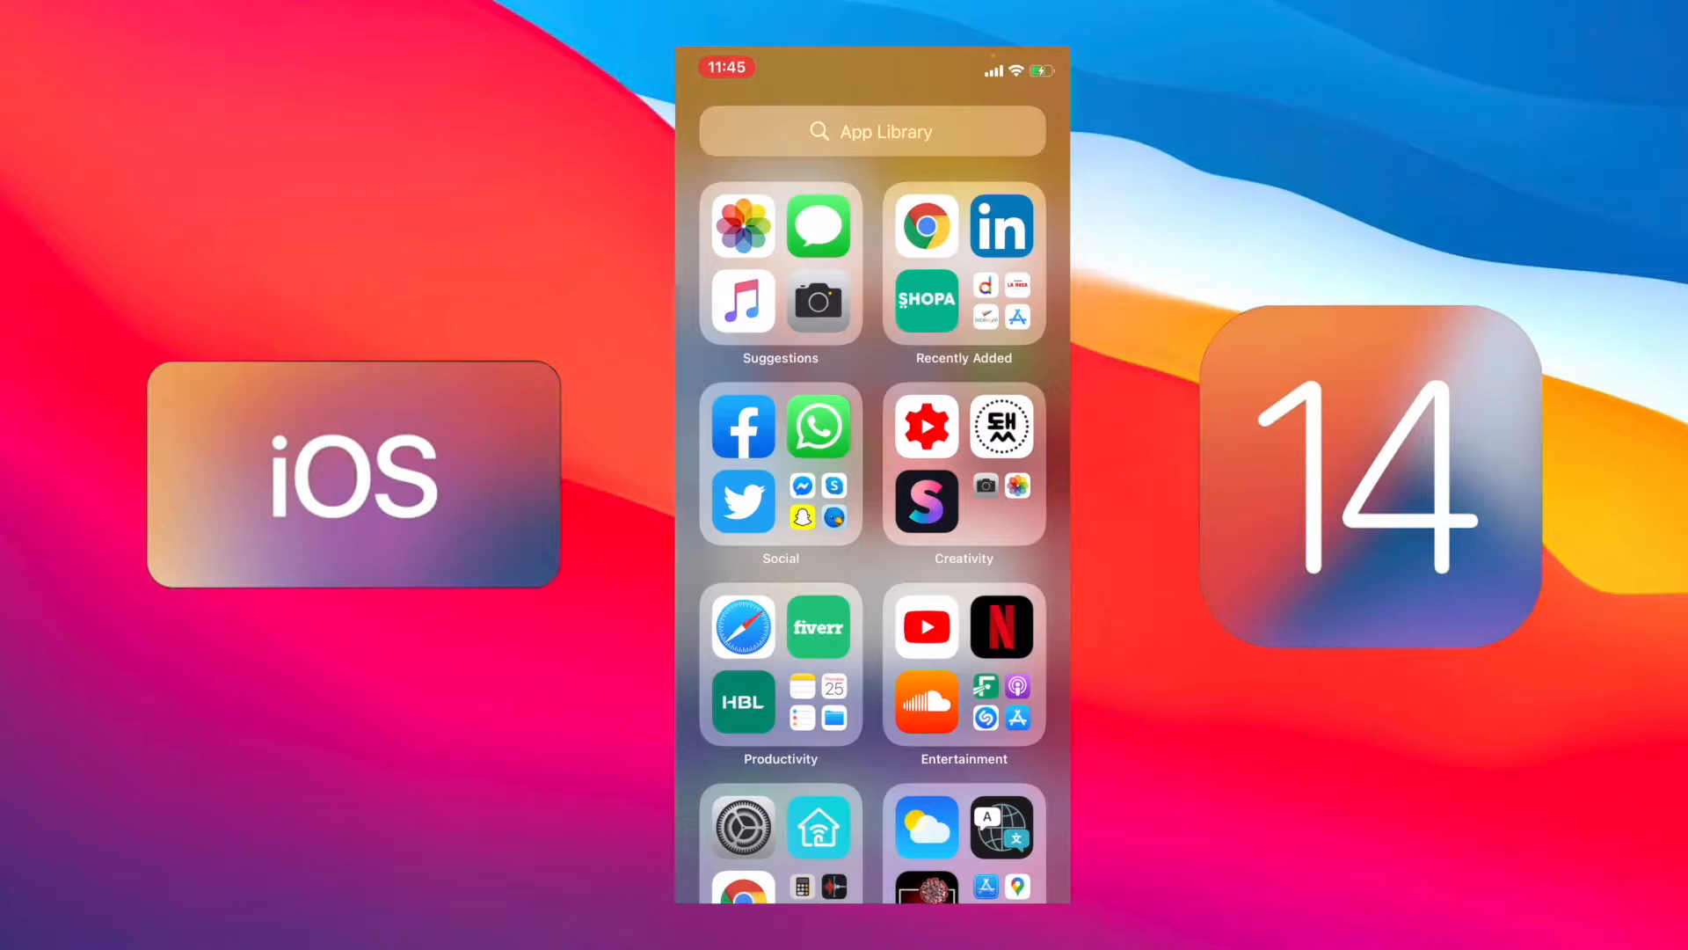
Show and scroll the App Library's alphabetical app list, then close it.
{"action": "left_click", "coordinate": [872, 131]}
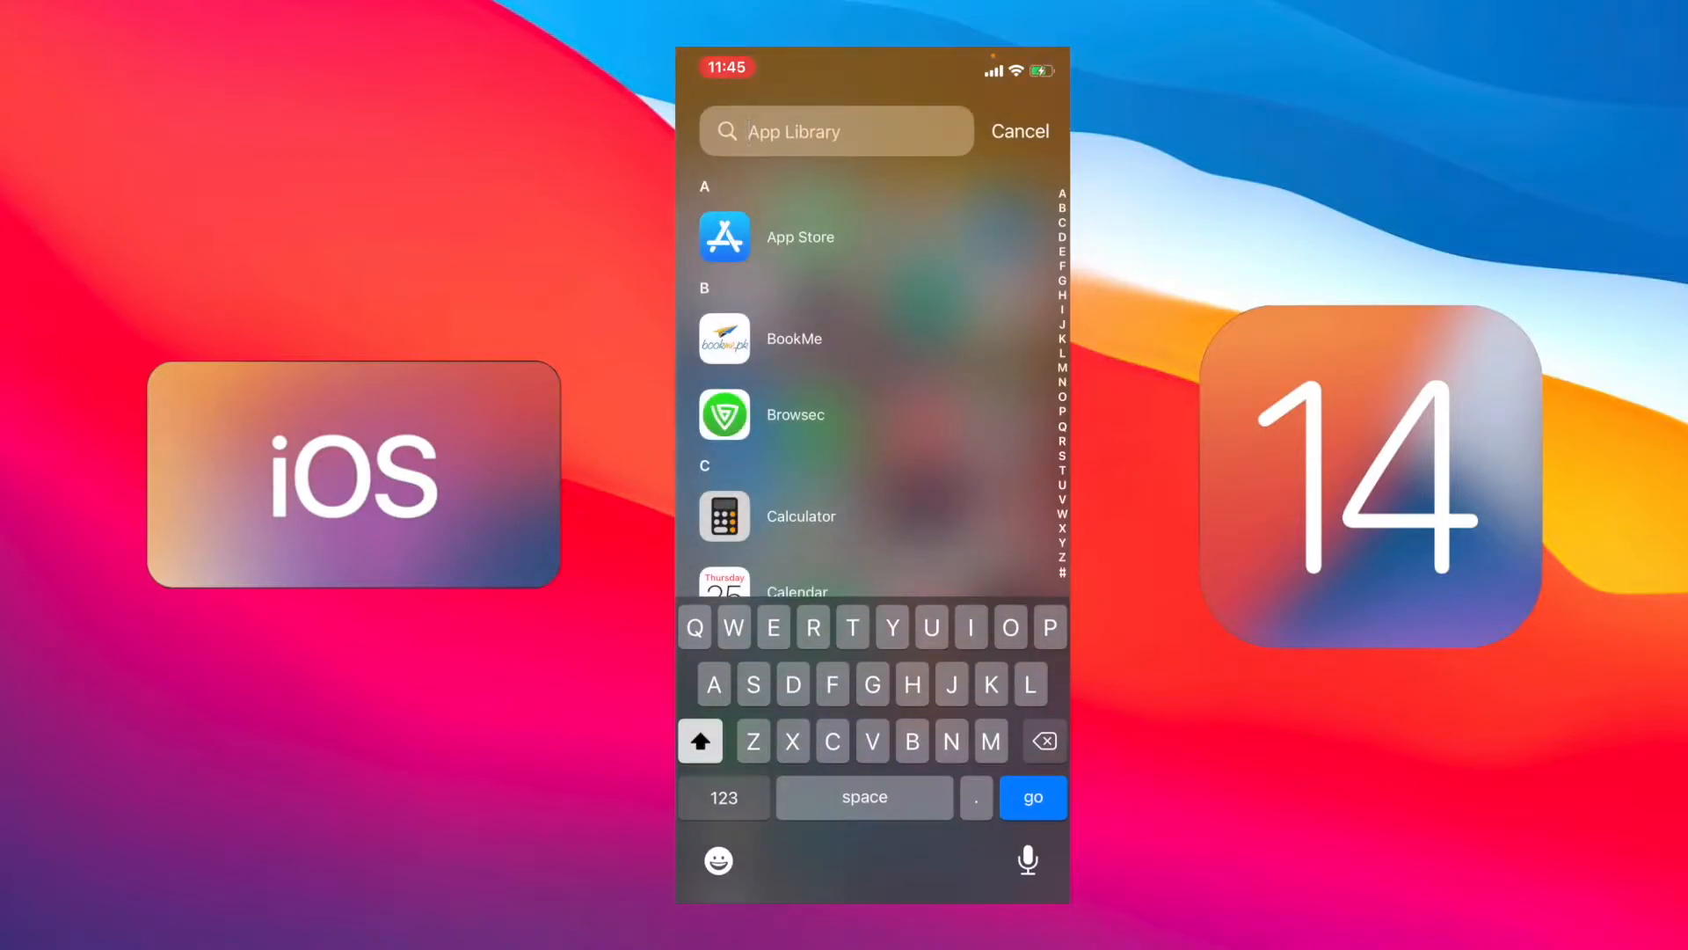
{"action": "scroll", "scroll_direction": "down", "scroll_amount": 3}
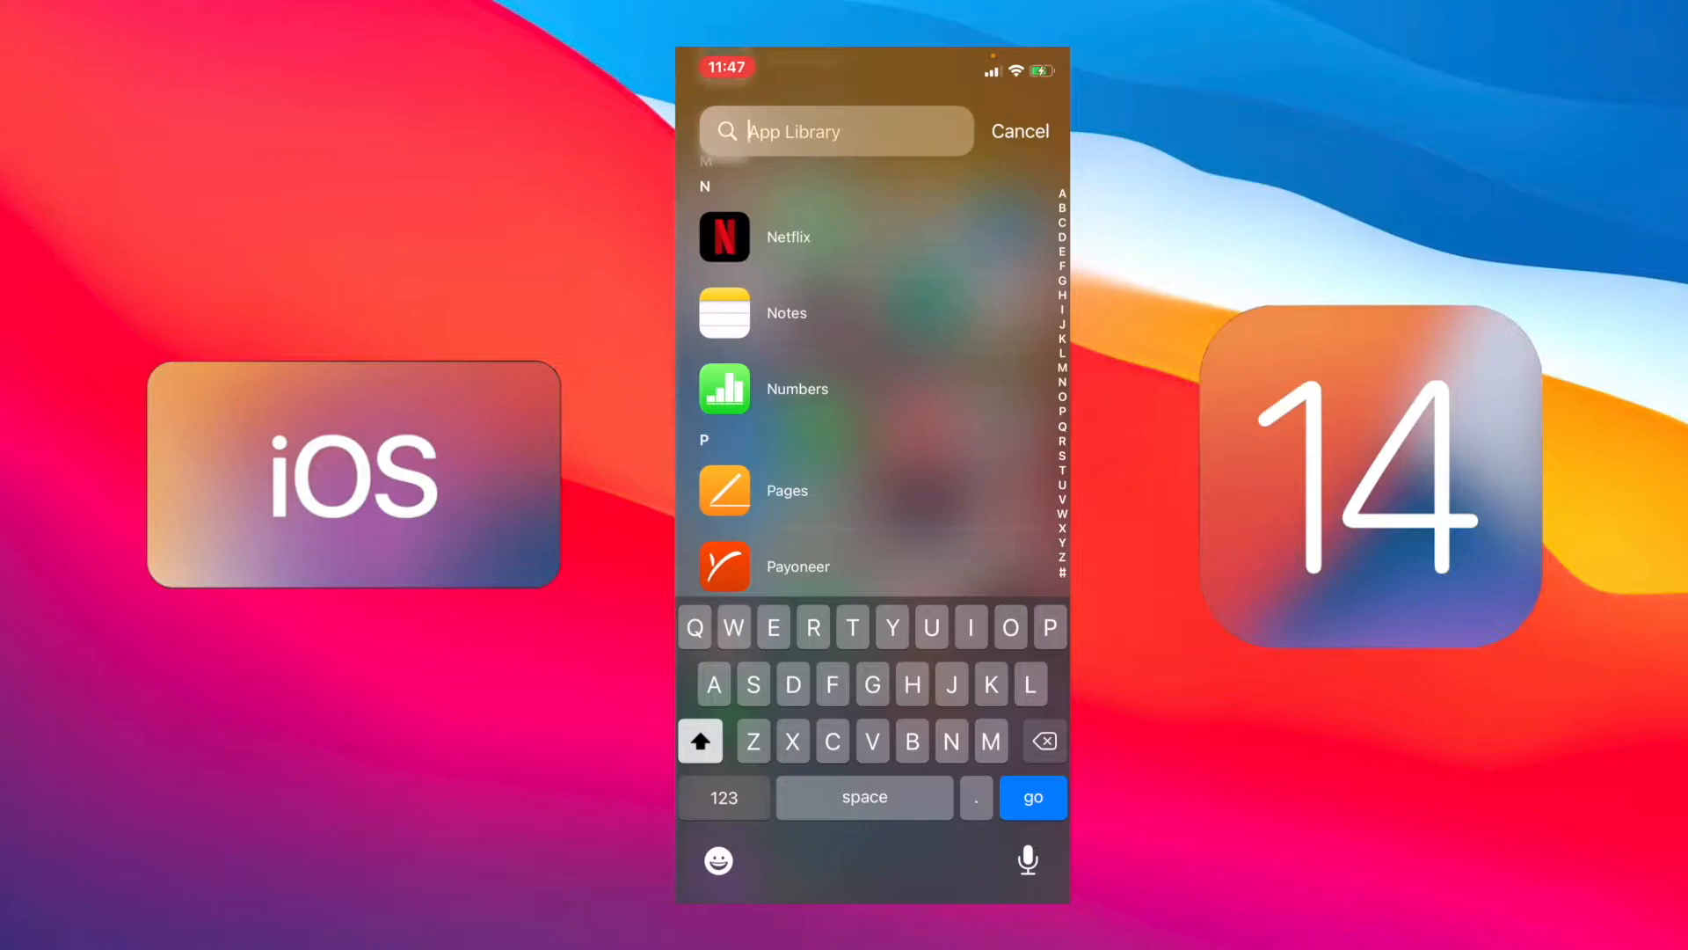
{"action": "left_click", "coordinate": [1017, 130]}
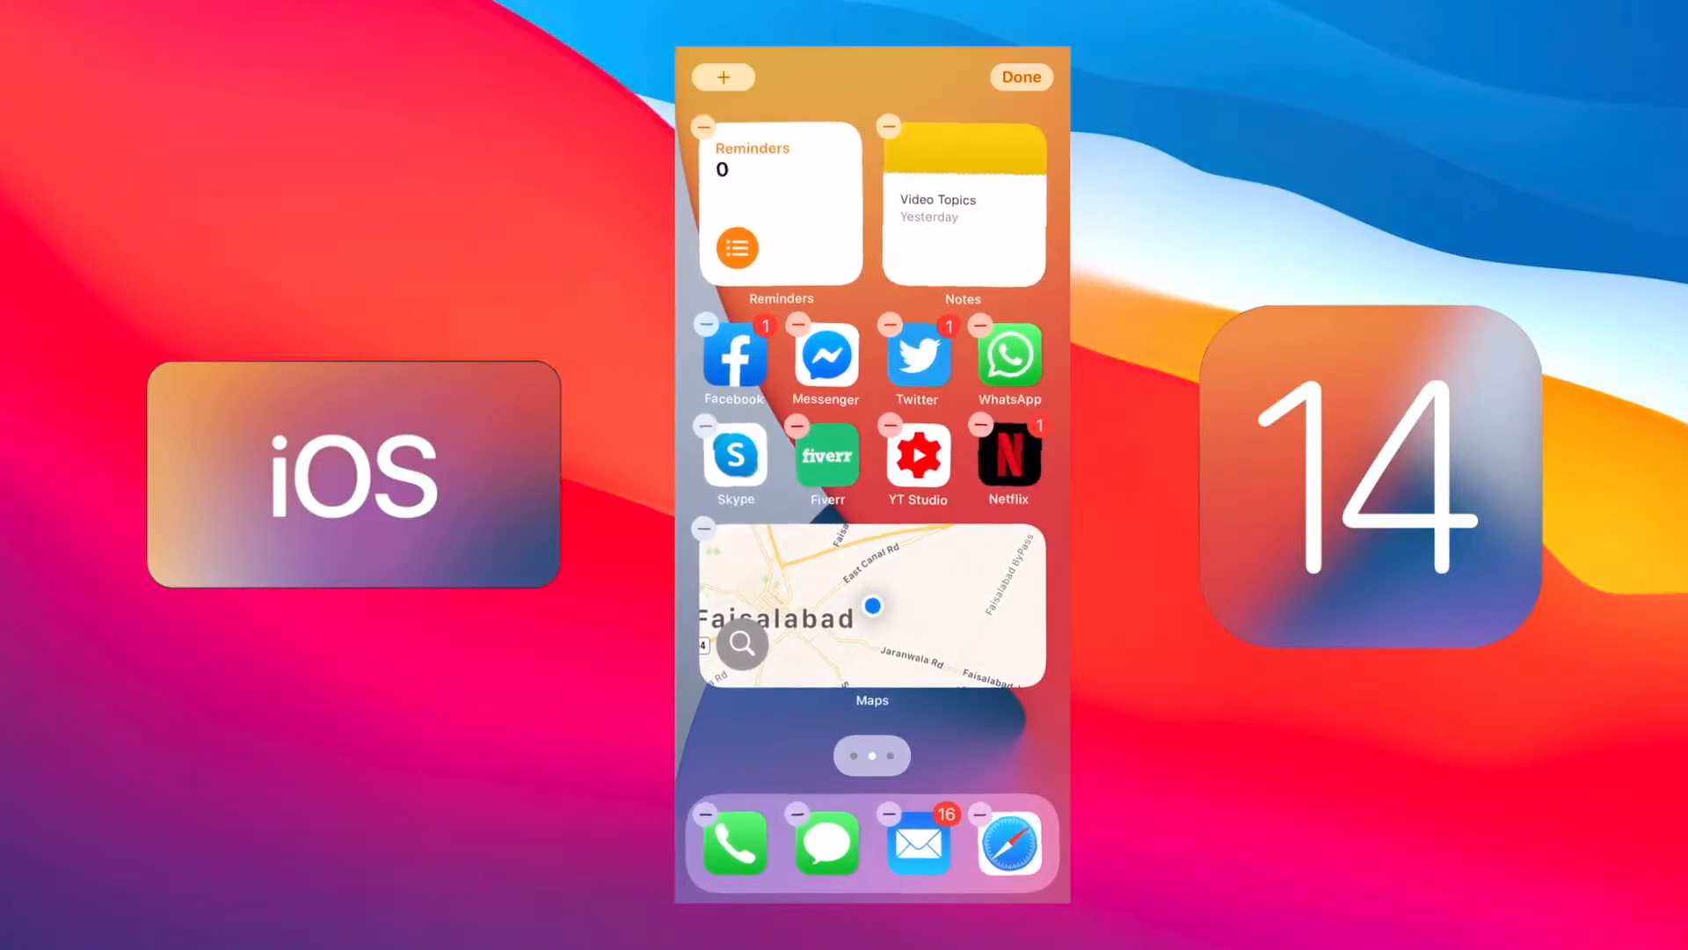
Uncheck the Reminders and Notes widget page in Edit Pages and finish editing.
{"action": "left_click", "coordinate": [872, 754]}
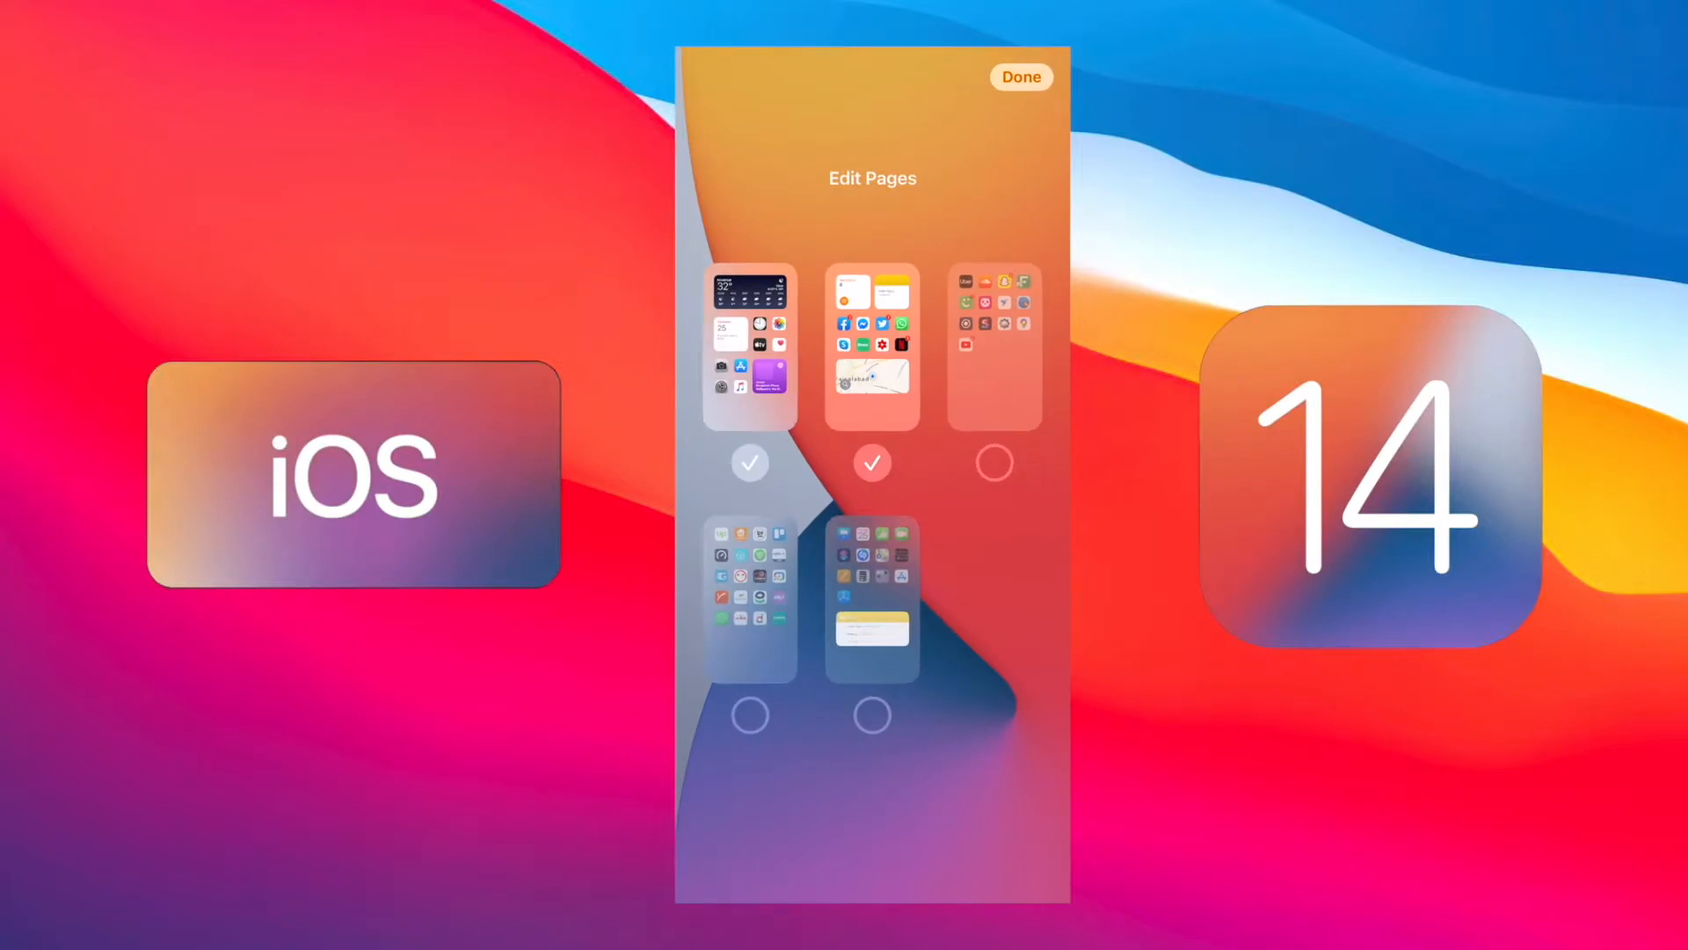
{"action": "left_click", "coordinate": [873, 463]}
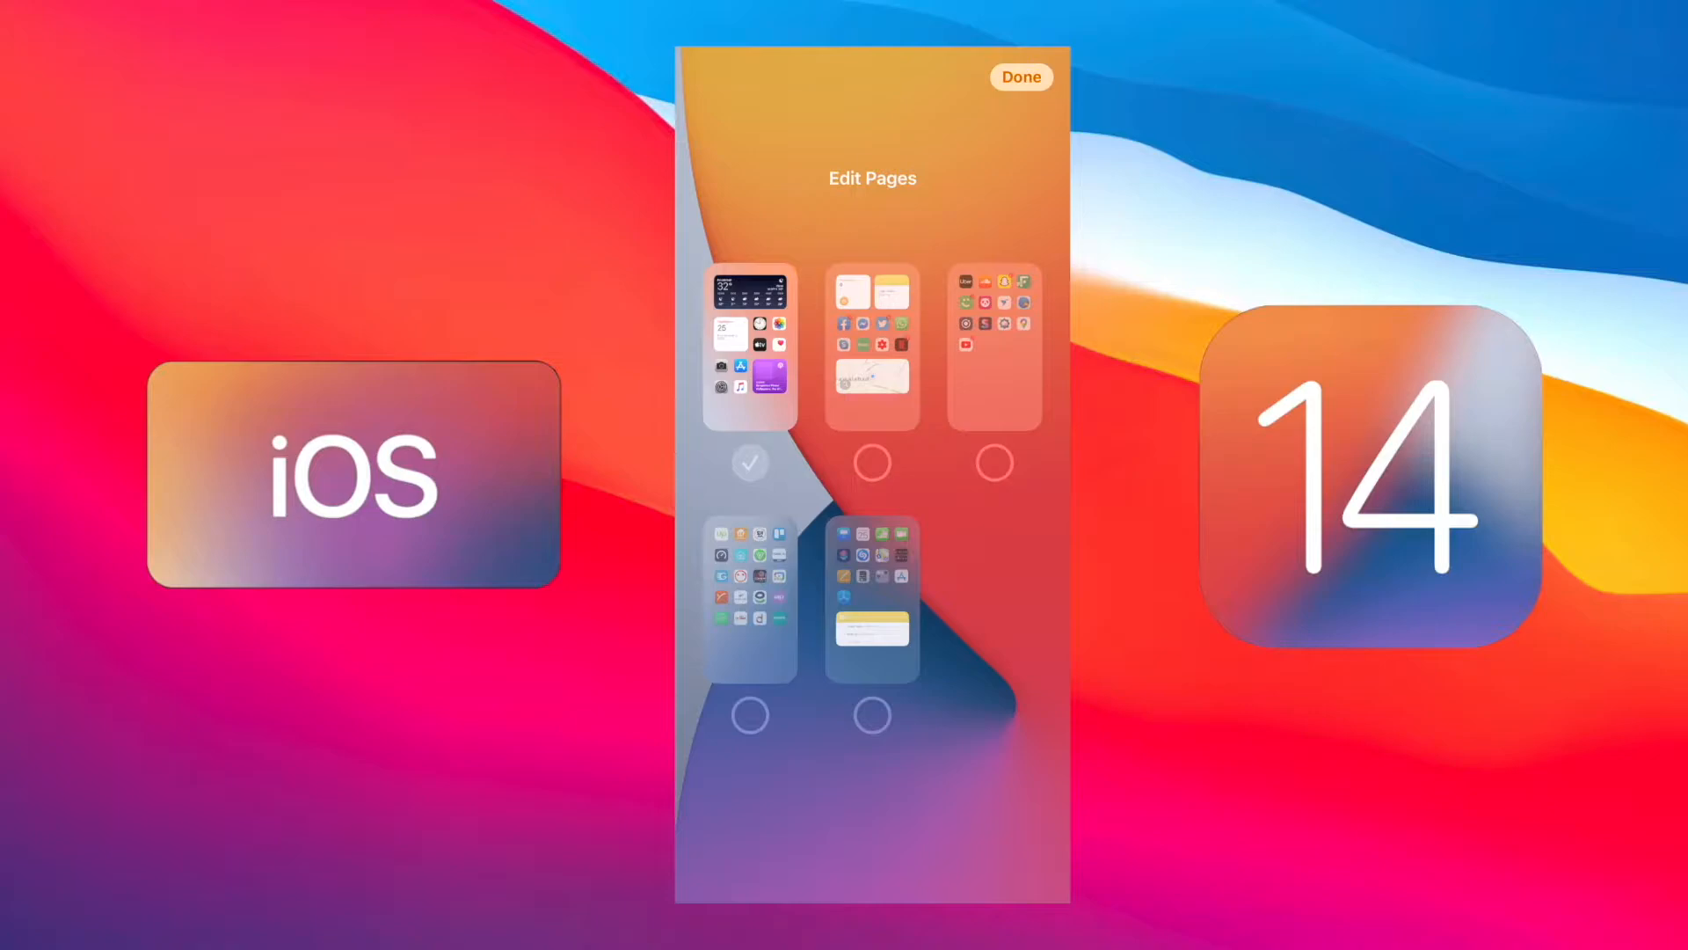
{"action": "left_click", "coordinate": [872, 463]}
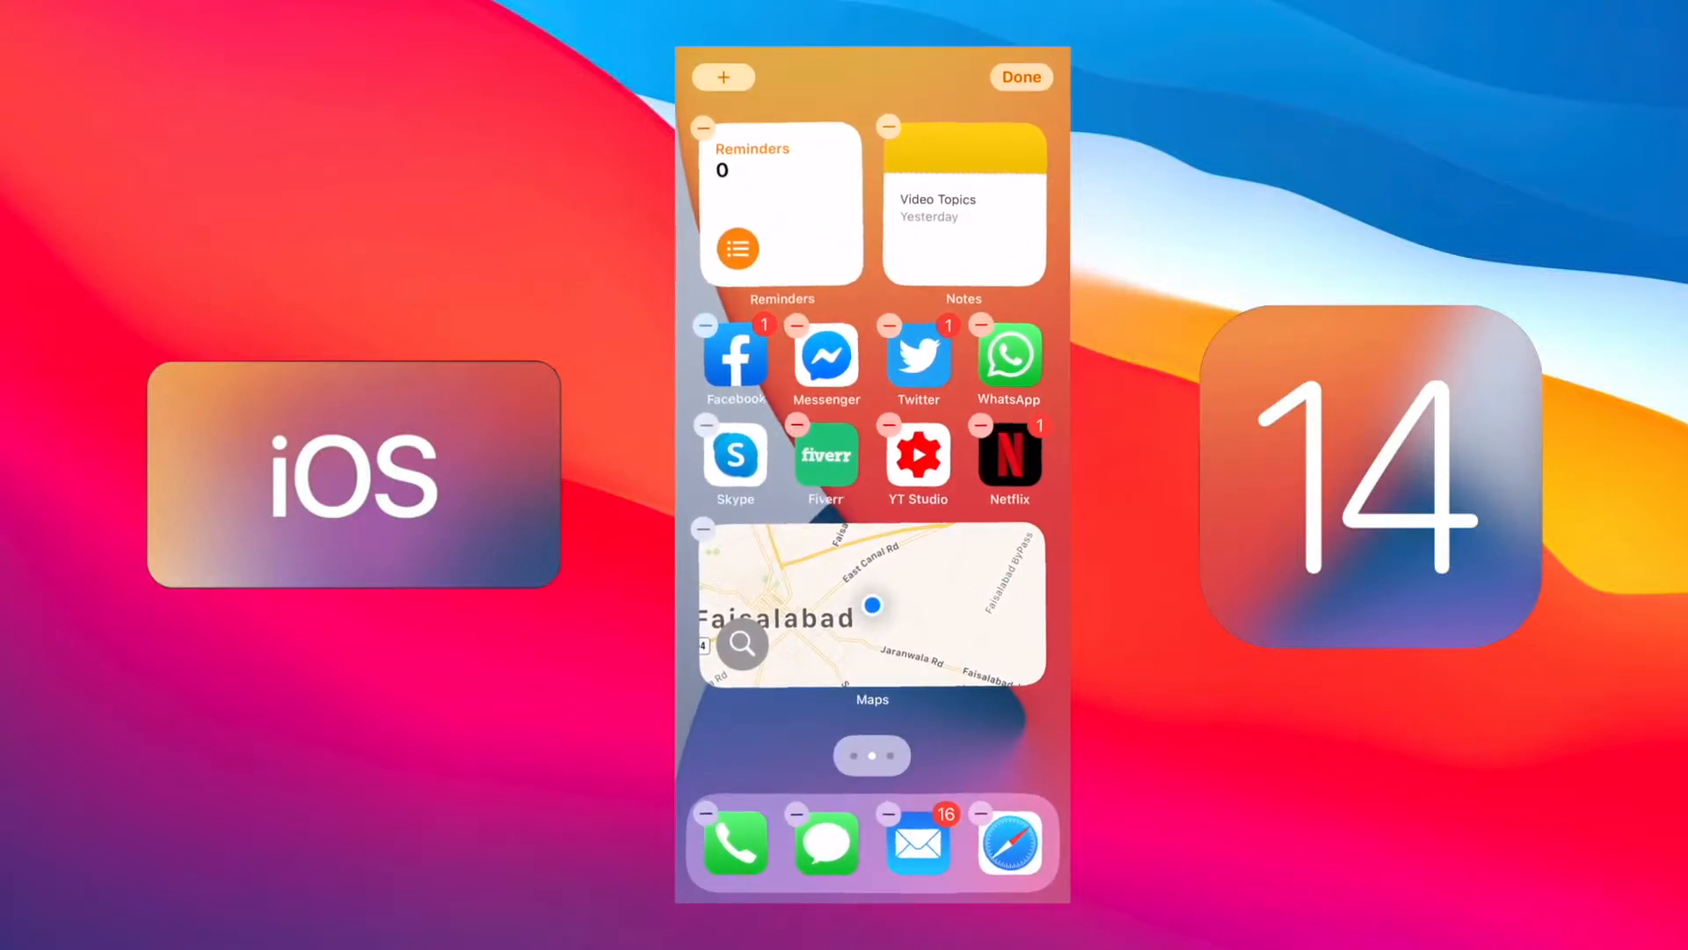
{"action": "left_click", "coordinate": [1020, 77]}
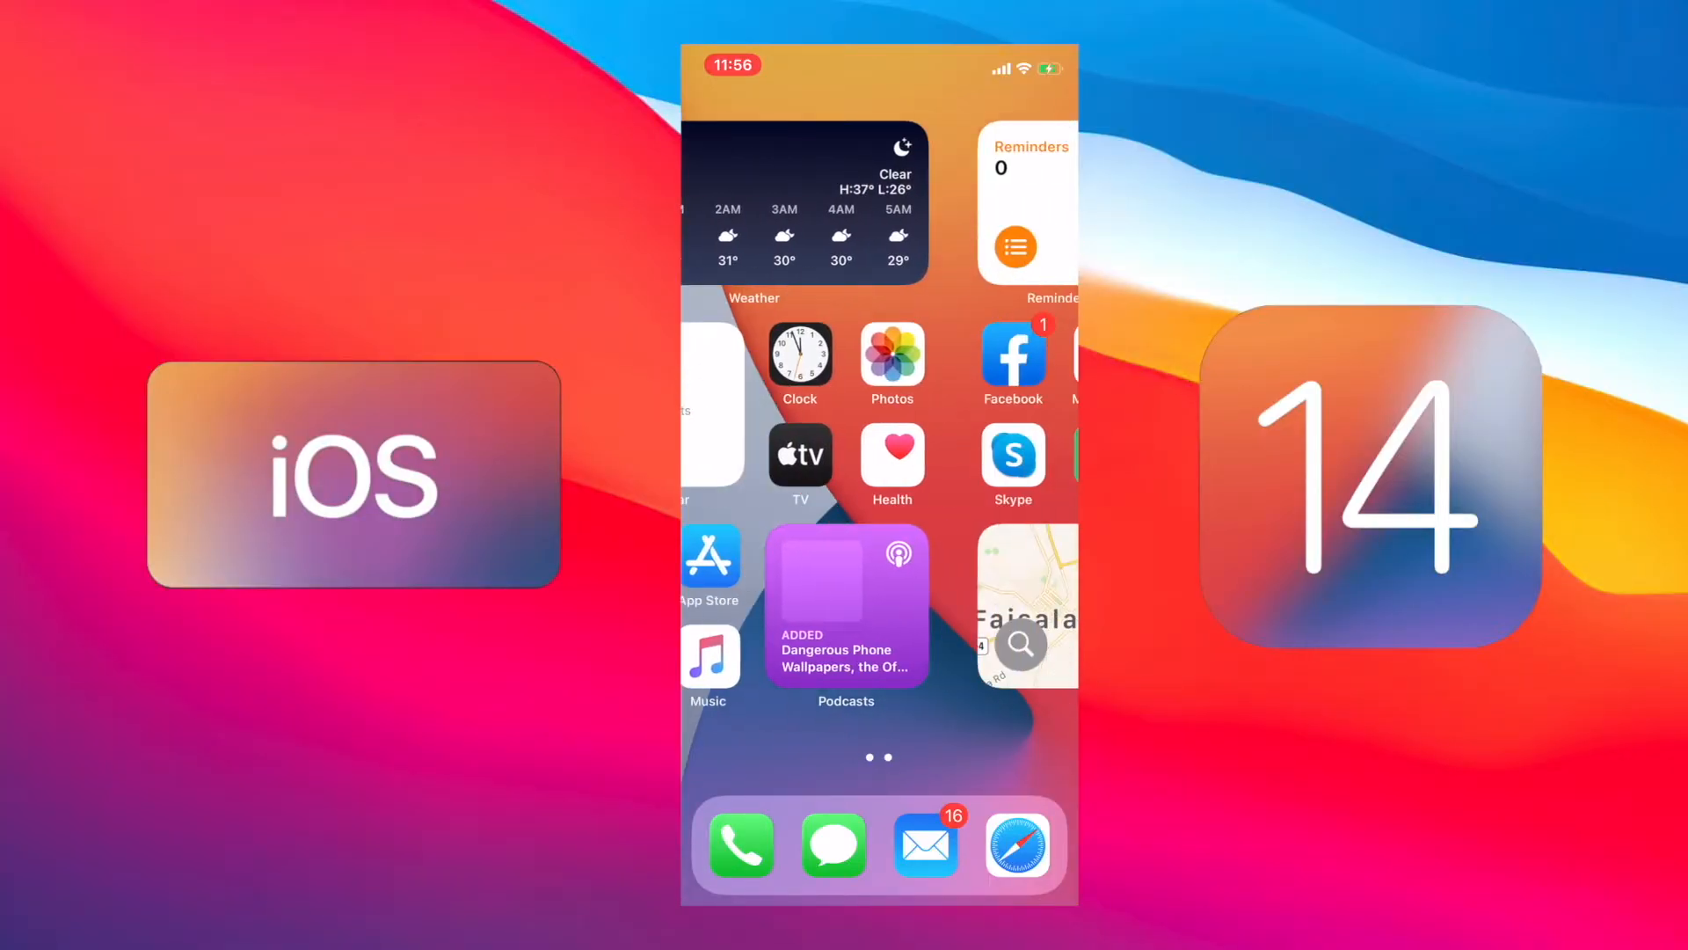
Swipe back to the first page with the Weather and Calendar widgets.
{"action": "scroll", "scroll_direction": "left", "scroll_amount": 3}
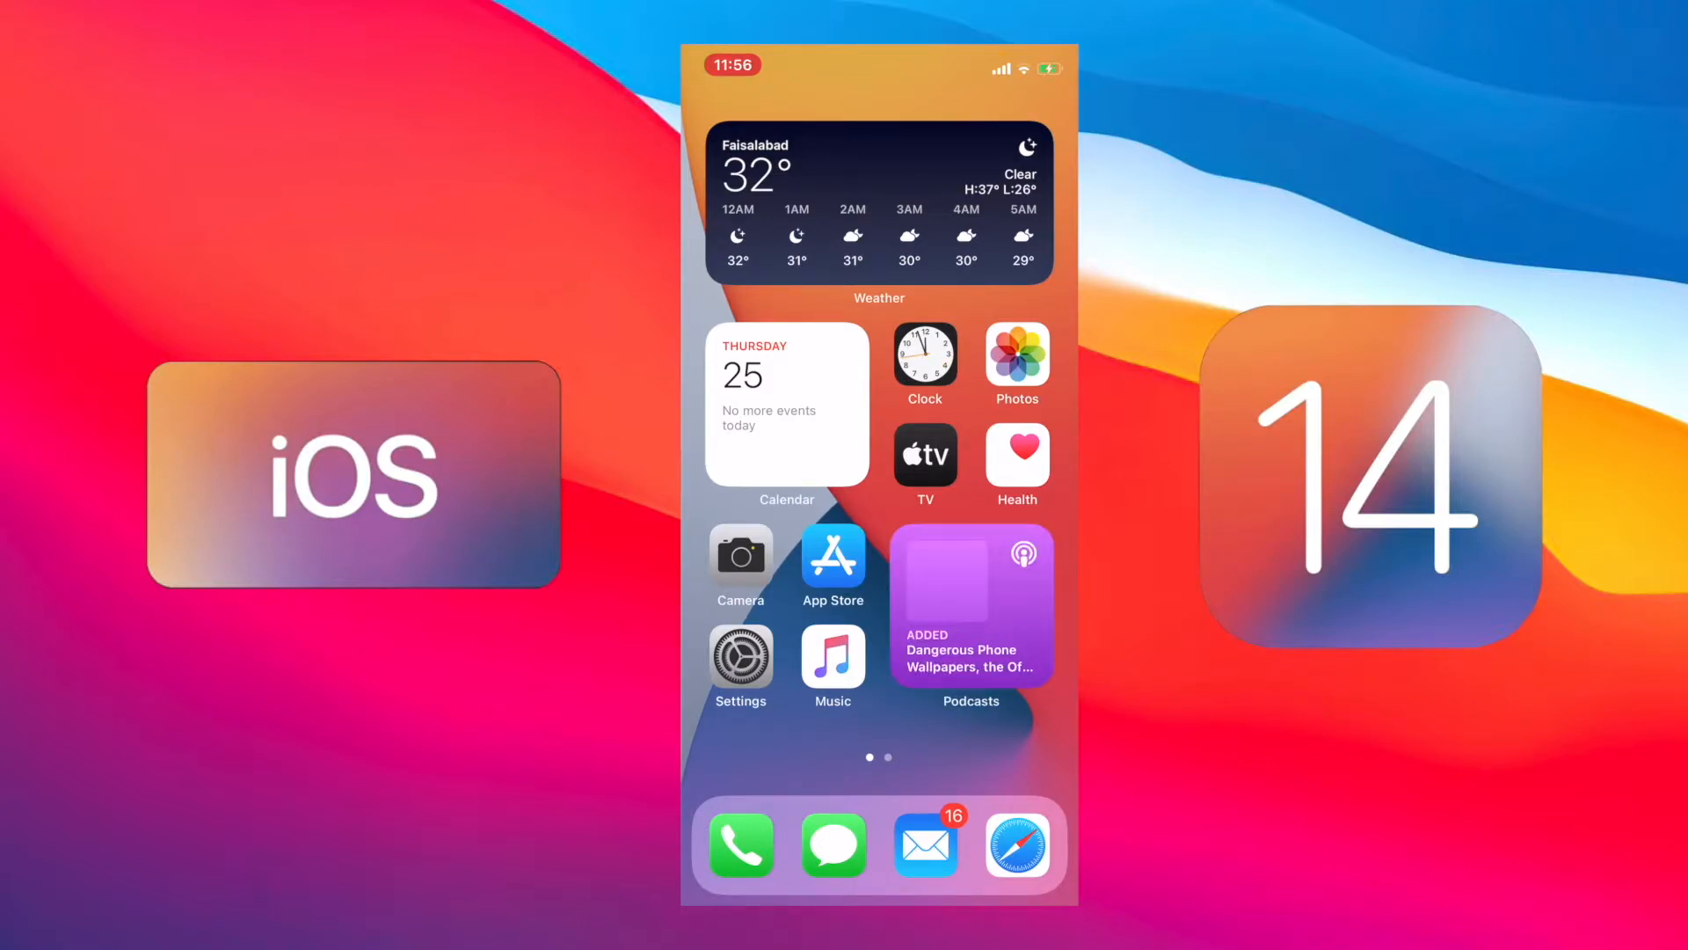
{"action": "scroll", "scroll_direction": "left", "scroll_amount": 3}
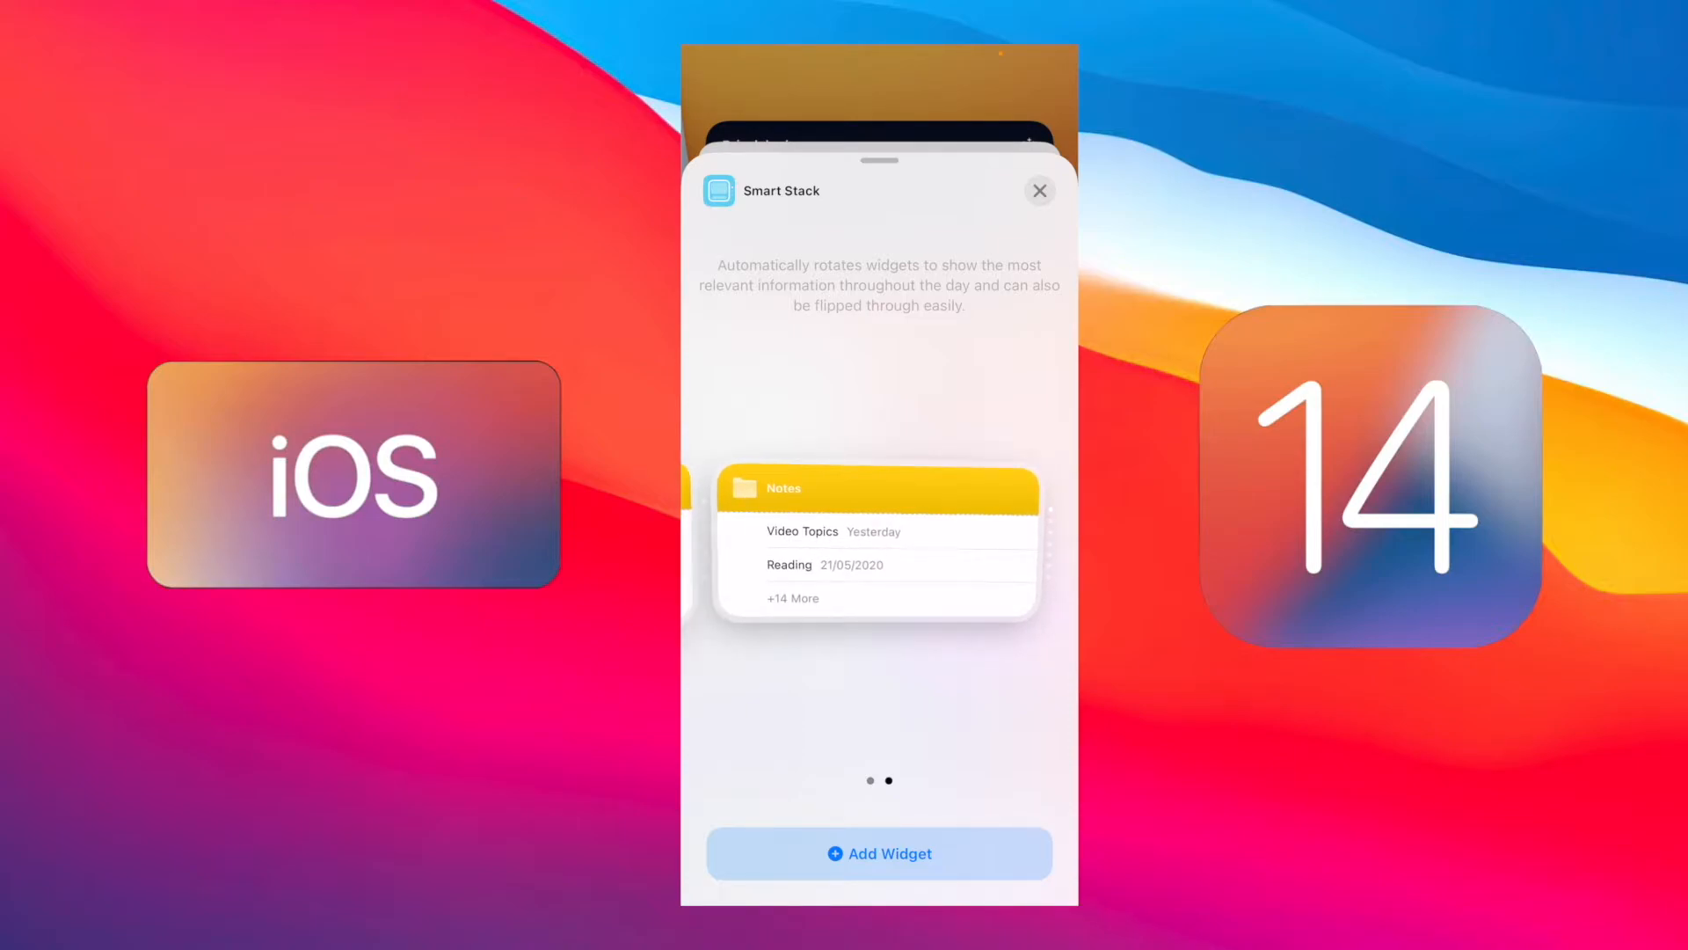
Tap Add Widget to place the Smart Stack on the home screen.
{"action": "left_click", "coordinate": [1038, 191]}
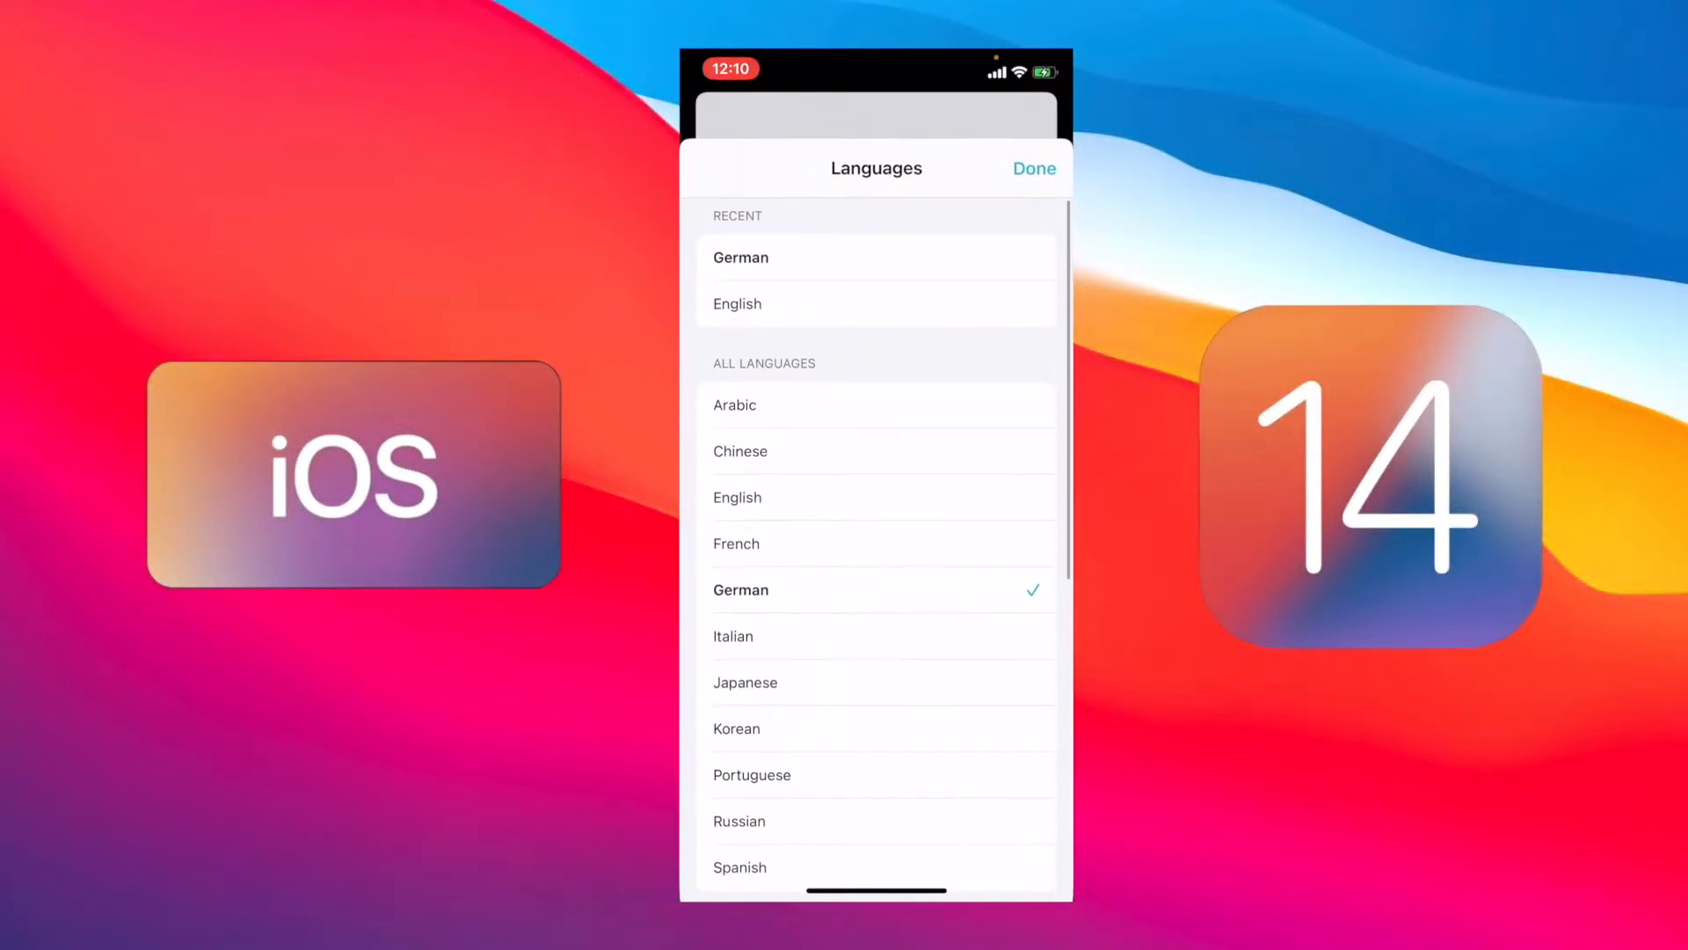
Scroll to the Available Offline Languages in Translate and select an entry.
{"action": "scroll", "scroll_direction": "down", "scroll_amount": 3}
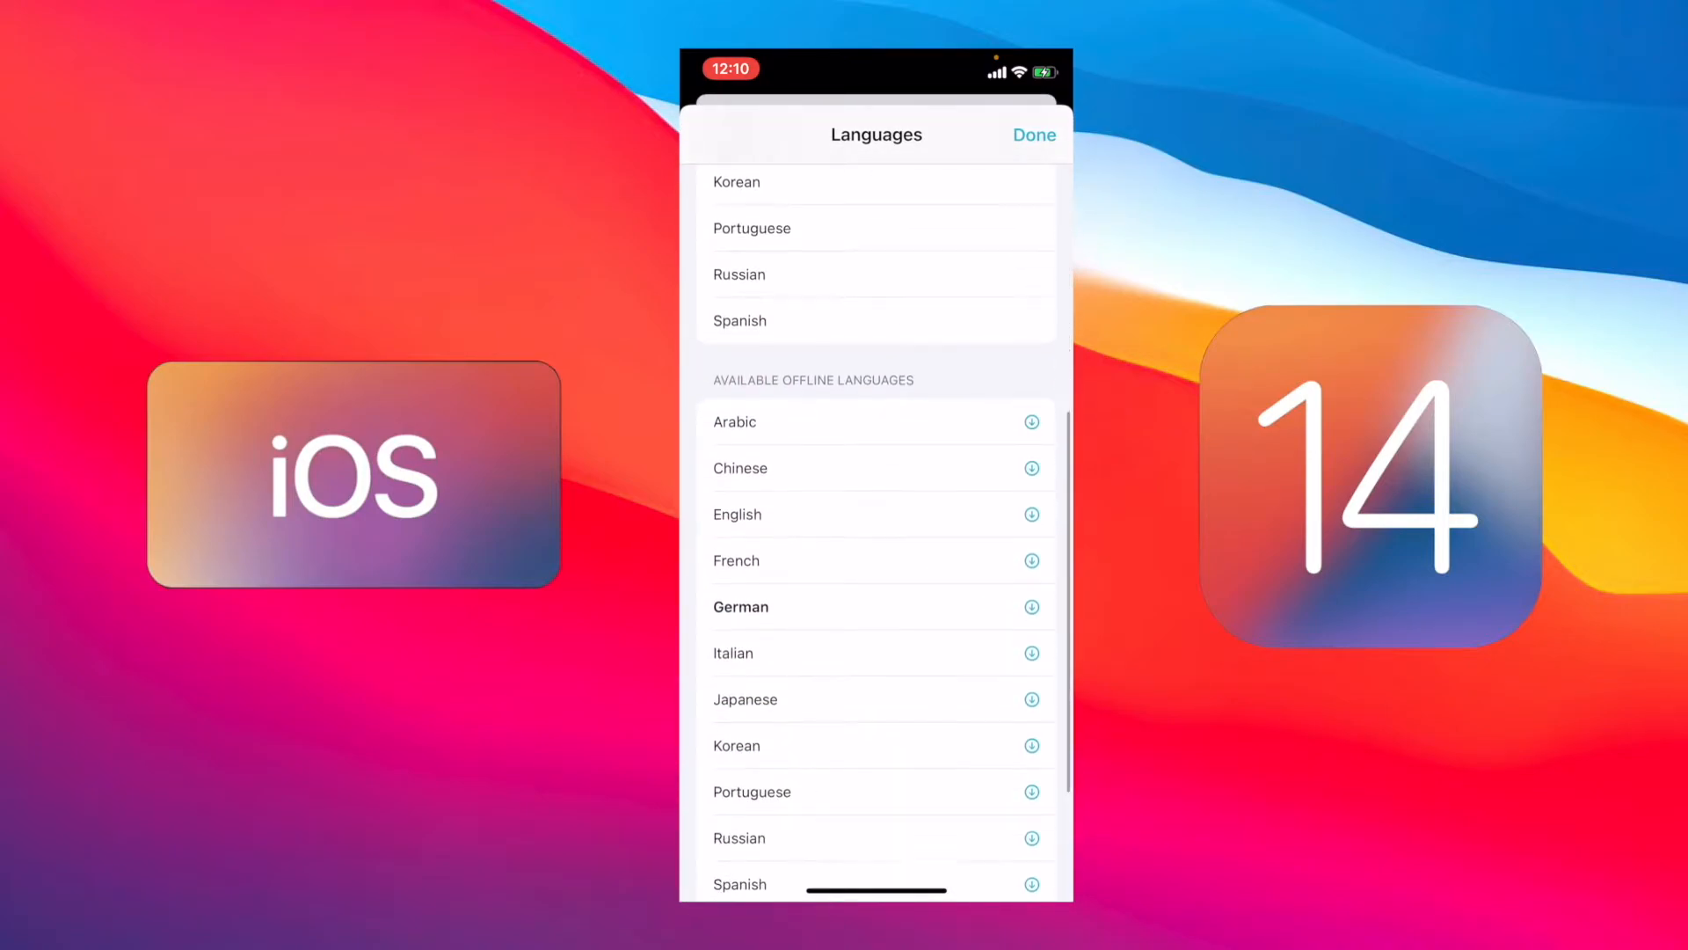
{"action": "scroll", "scroll_direction": "down", "scroll_amount": 3}
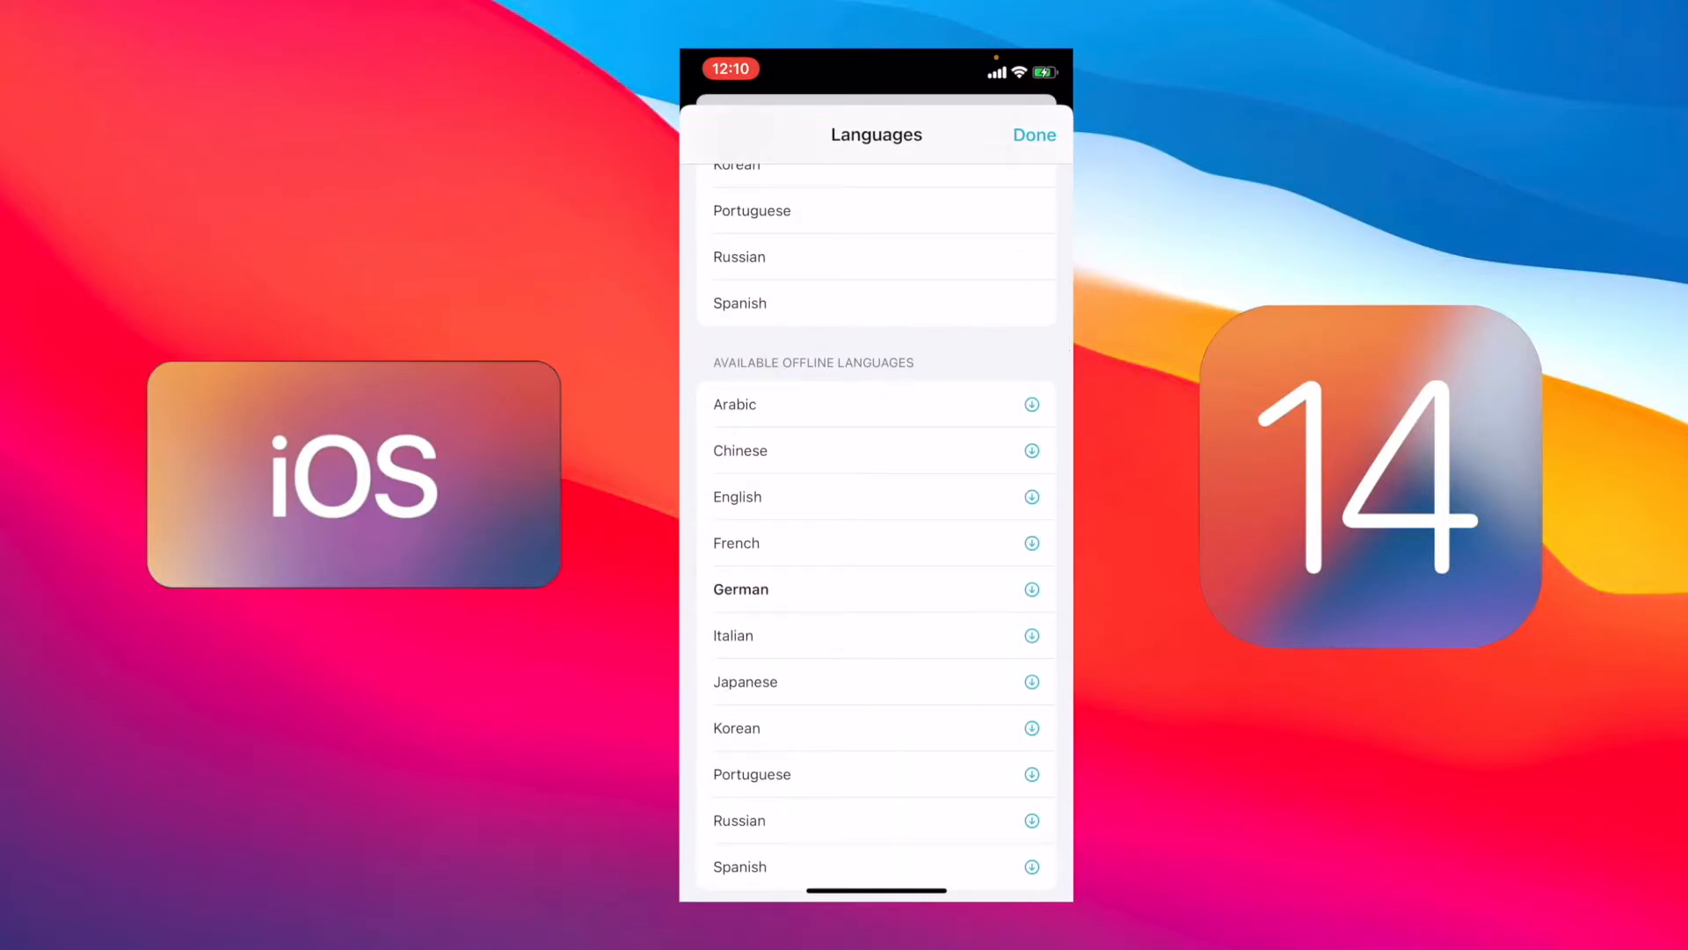
{"action": "left_click", "coordinate": [1033, 135]}
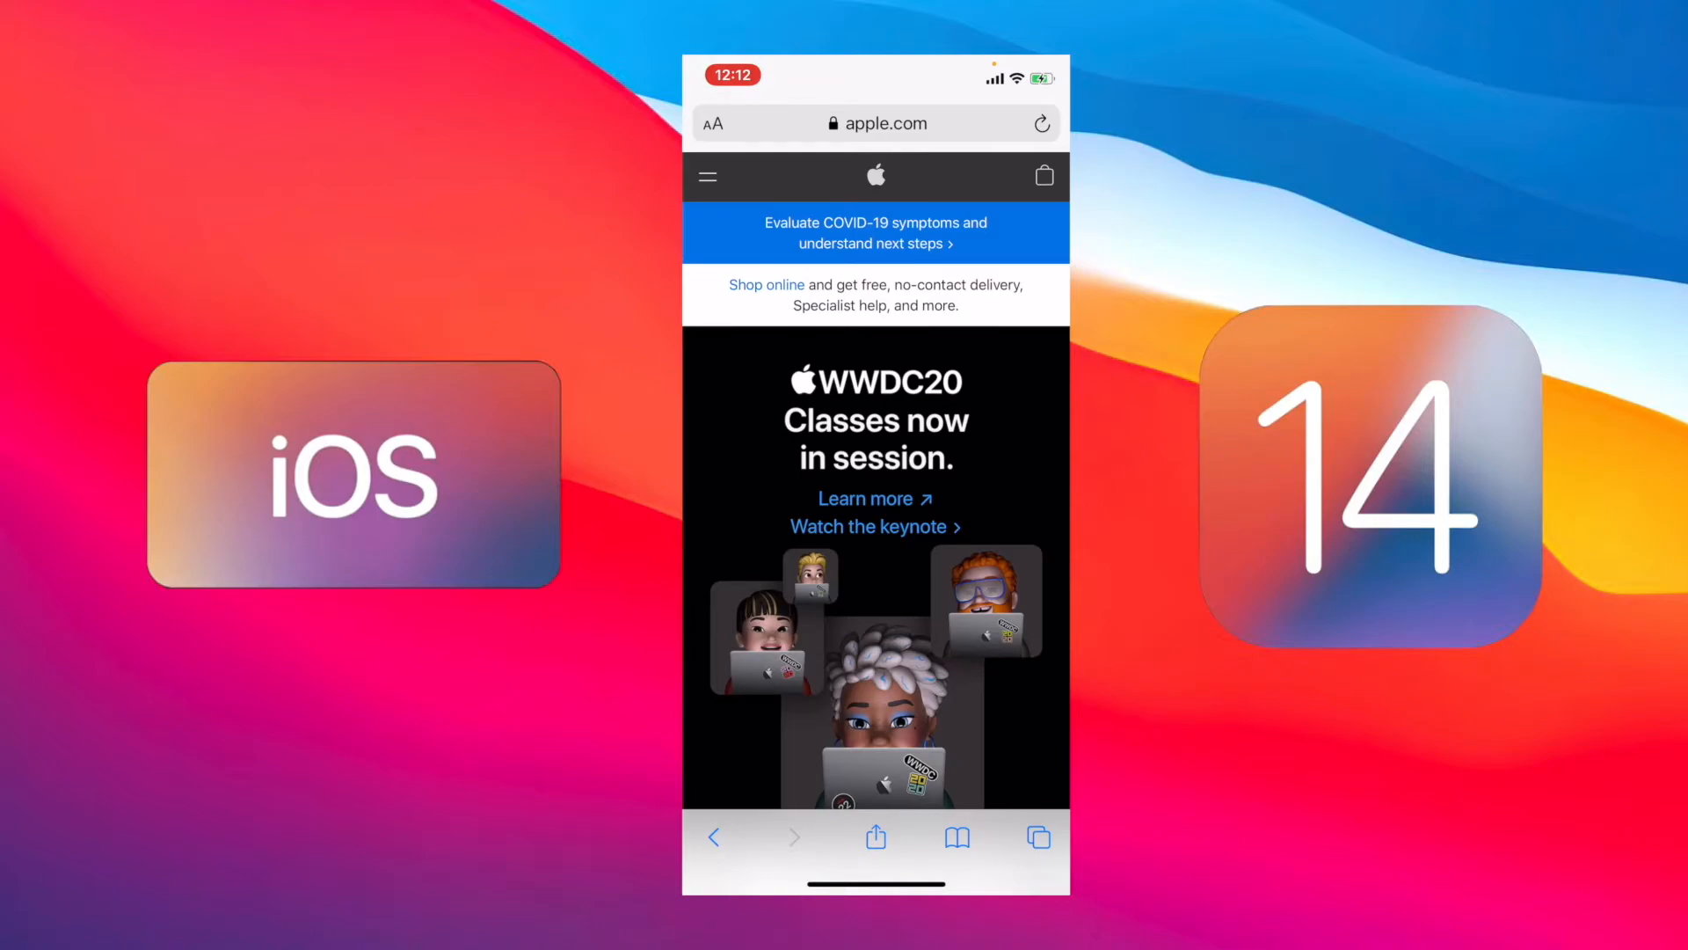
Open the aA page options menu for apple.com in Safari and pick an option.
{"action": "left_click", "coordinate": [713, 123]}
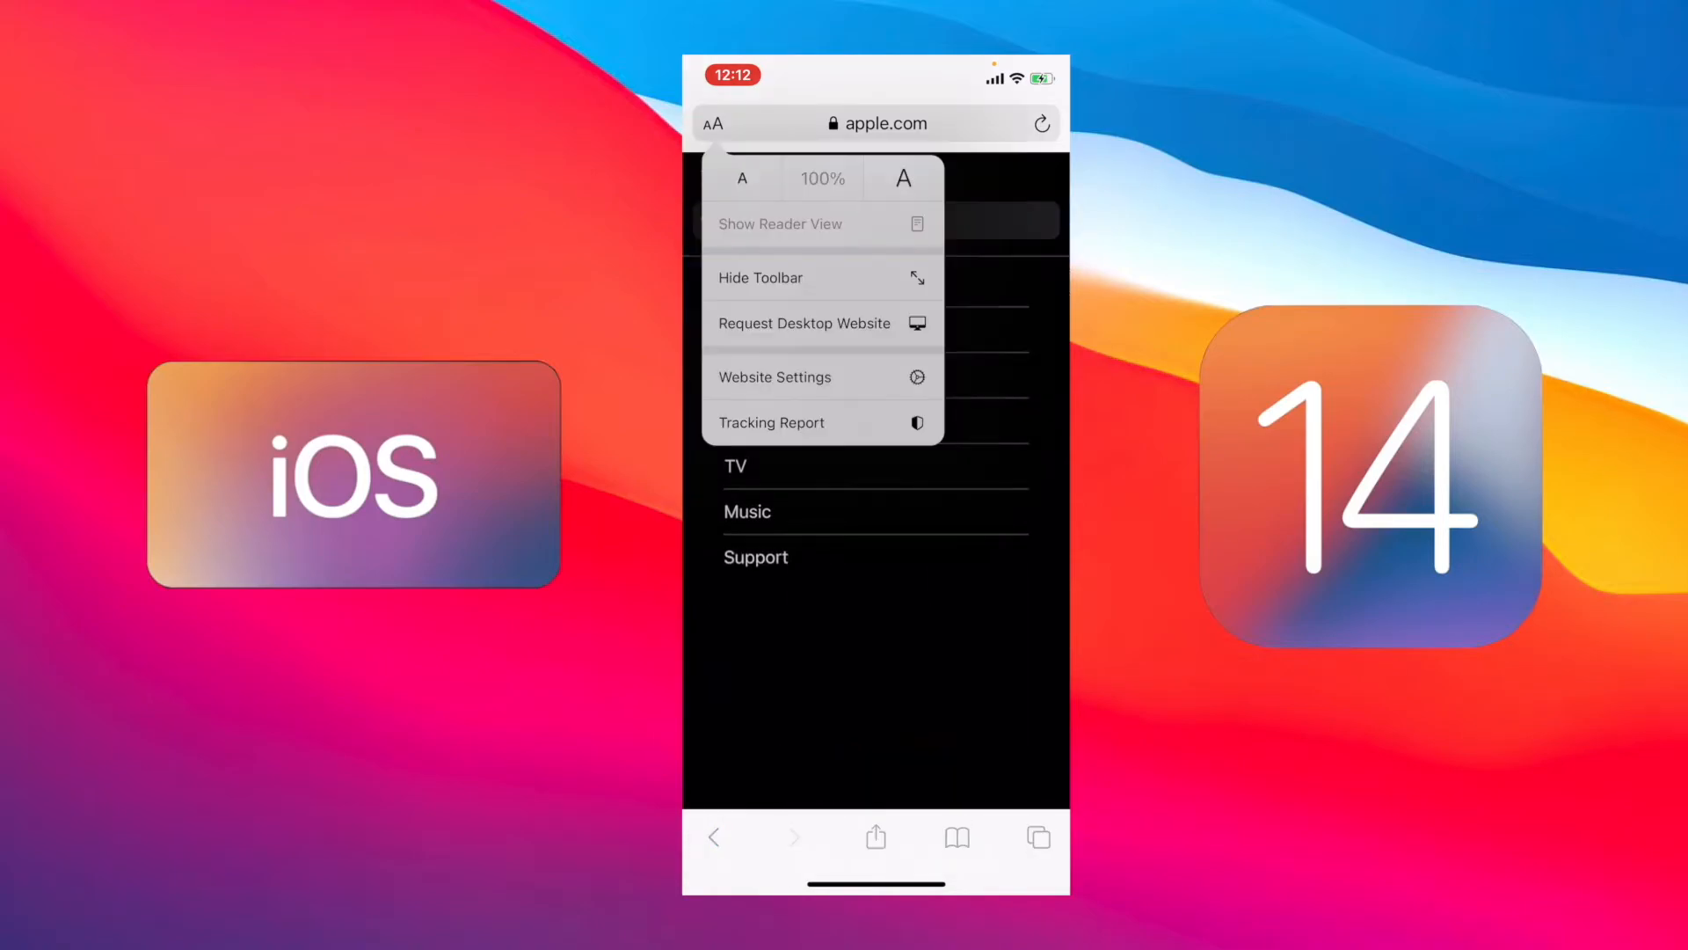
{"action": "left_click", "coordinate": [771, 422]}
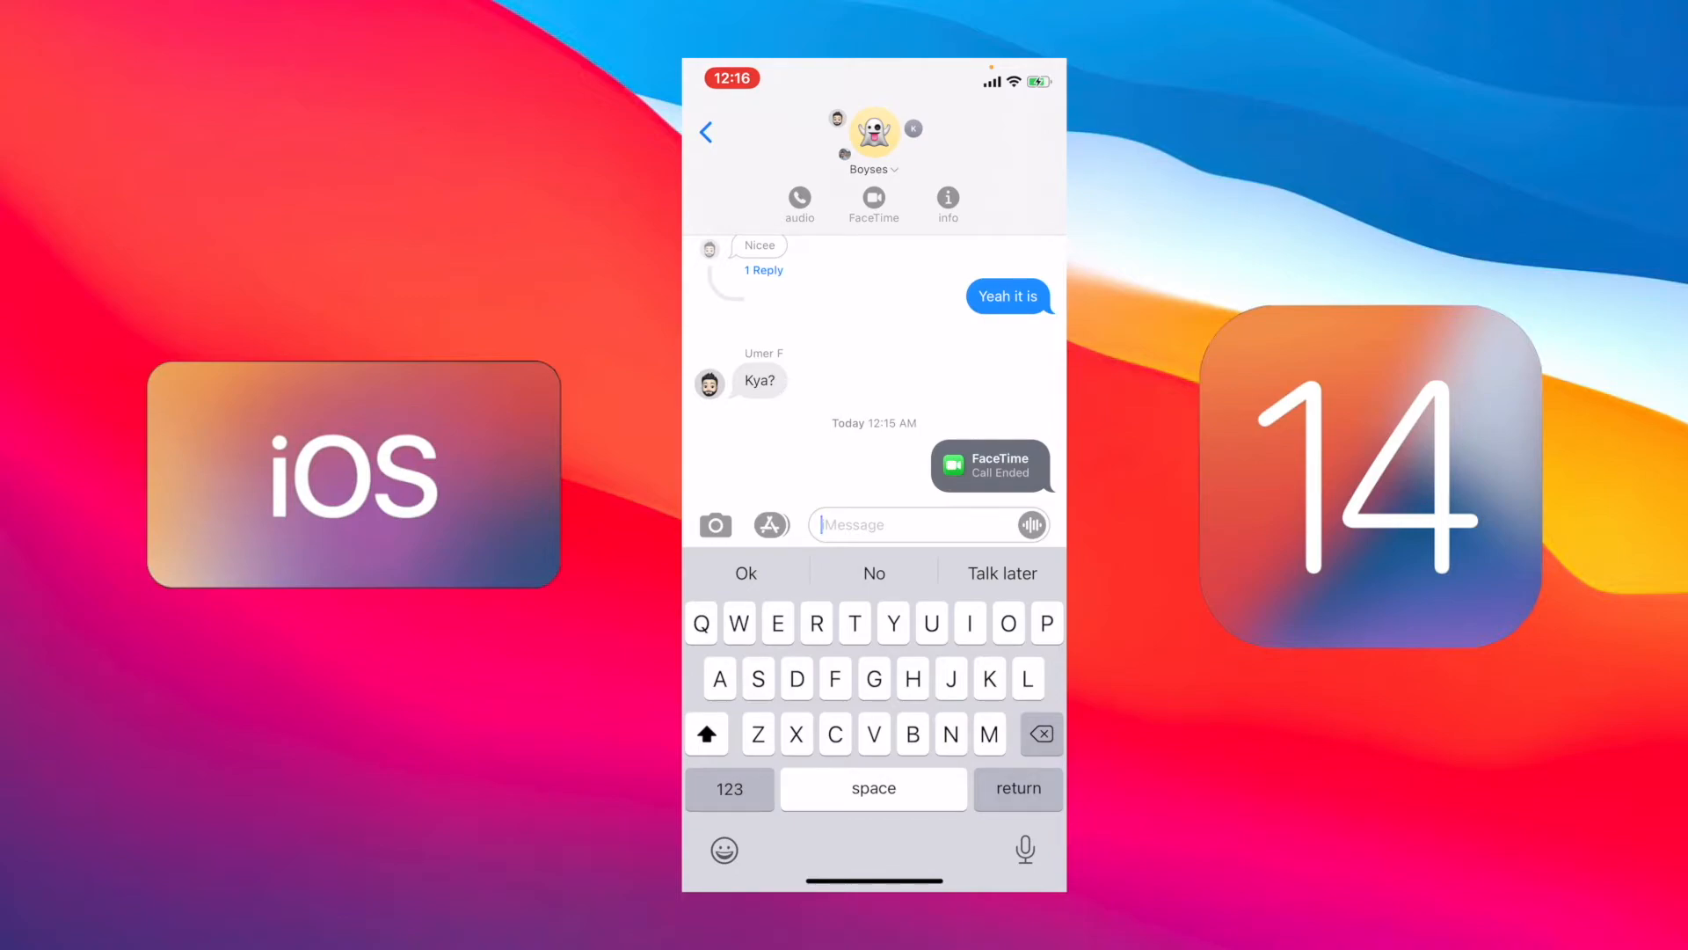
Send 'hello' to the group, mentioning Umer.
{"action": "type", "text": "Umer"}
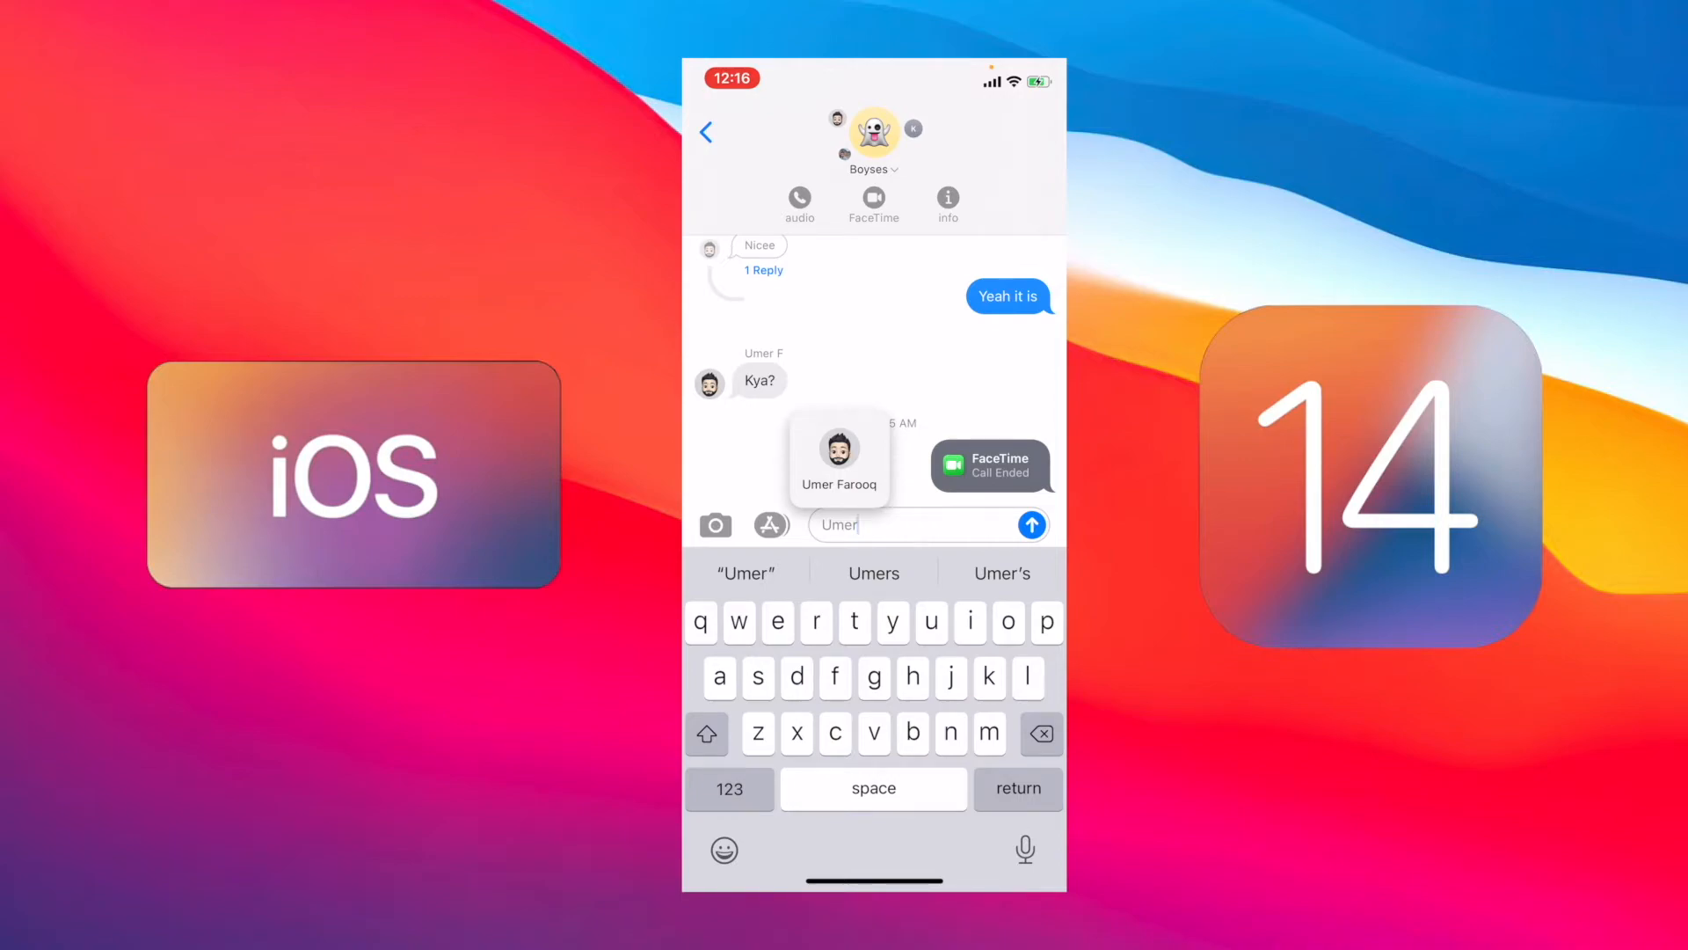
{"action": "type", "text": "hello"}
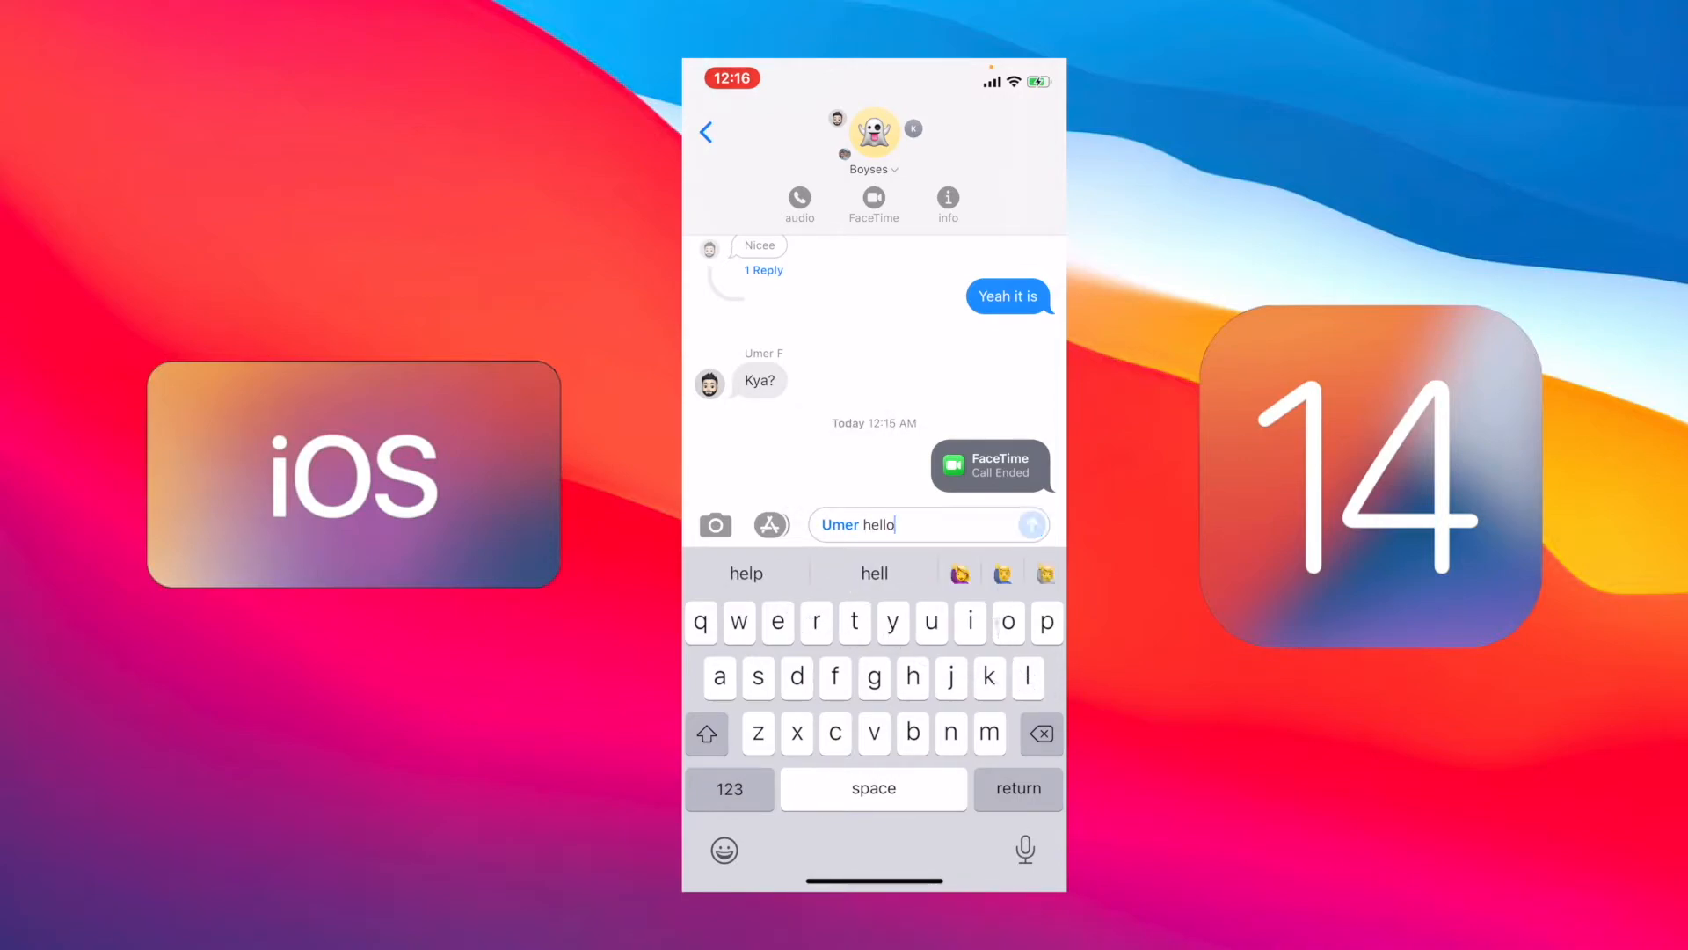
{"action": "left_click", "coordinate": [1030, 524]}
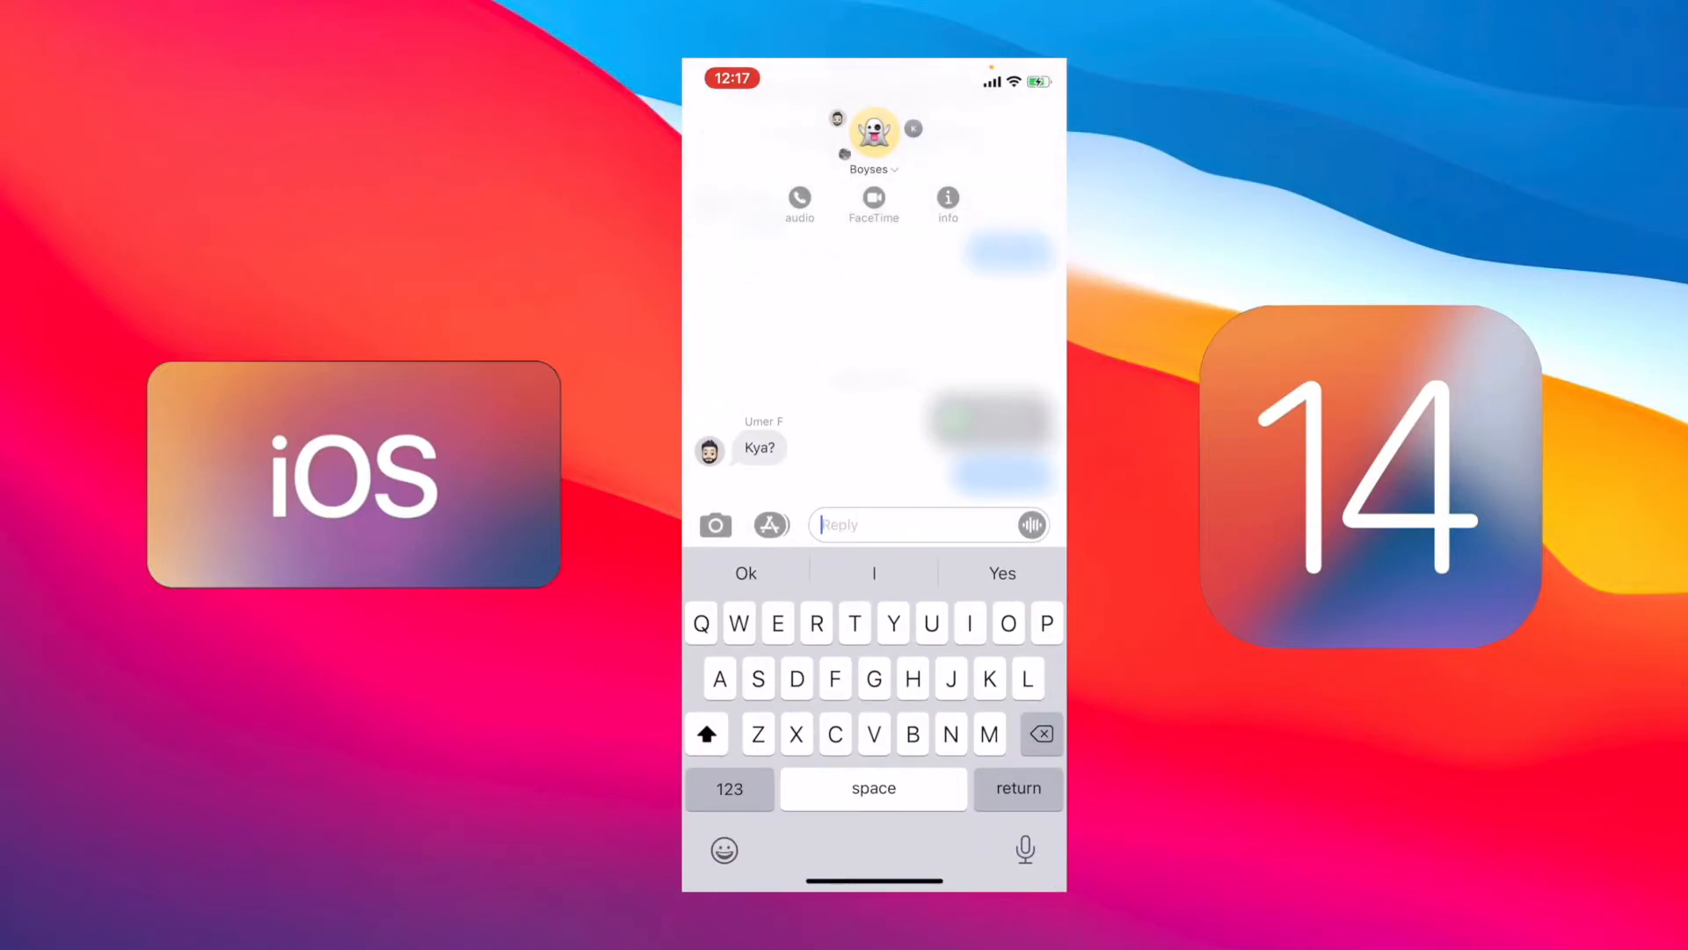
Type 'Nothing' as the inline reply to Umer's Kya? message.
{"action": "type", "text": "Nothing"}
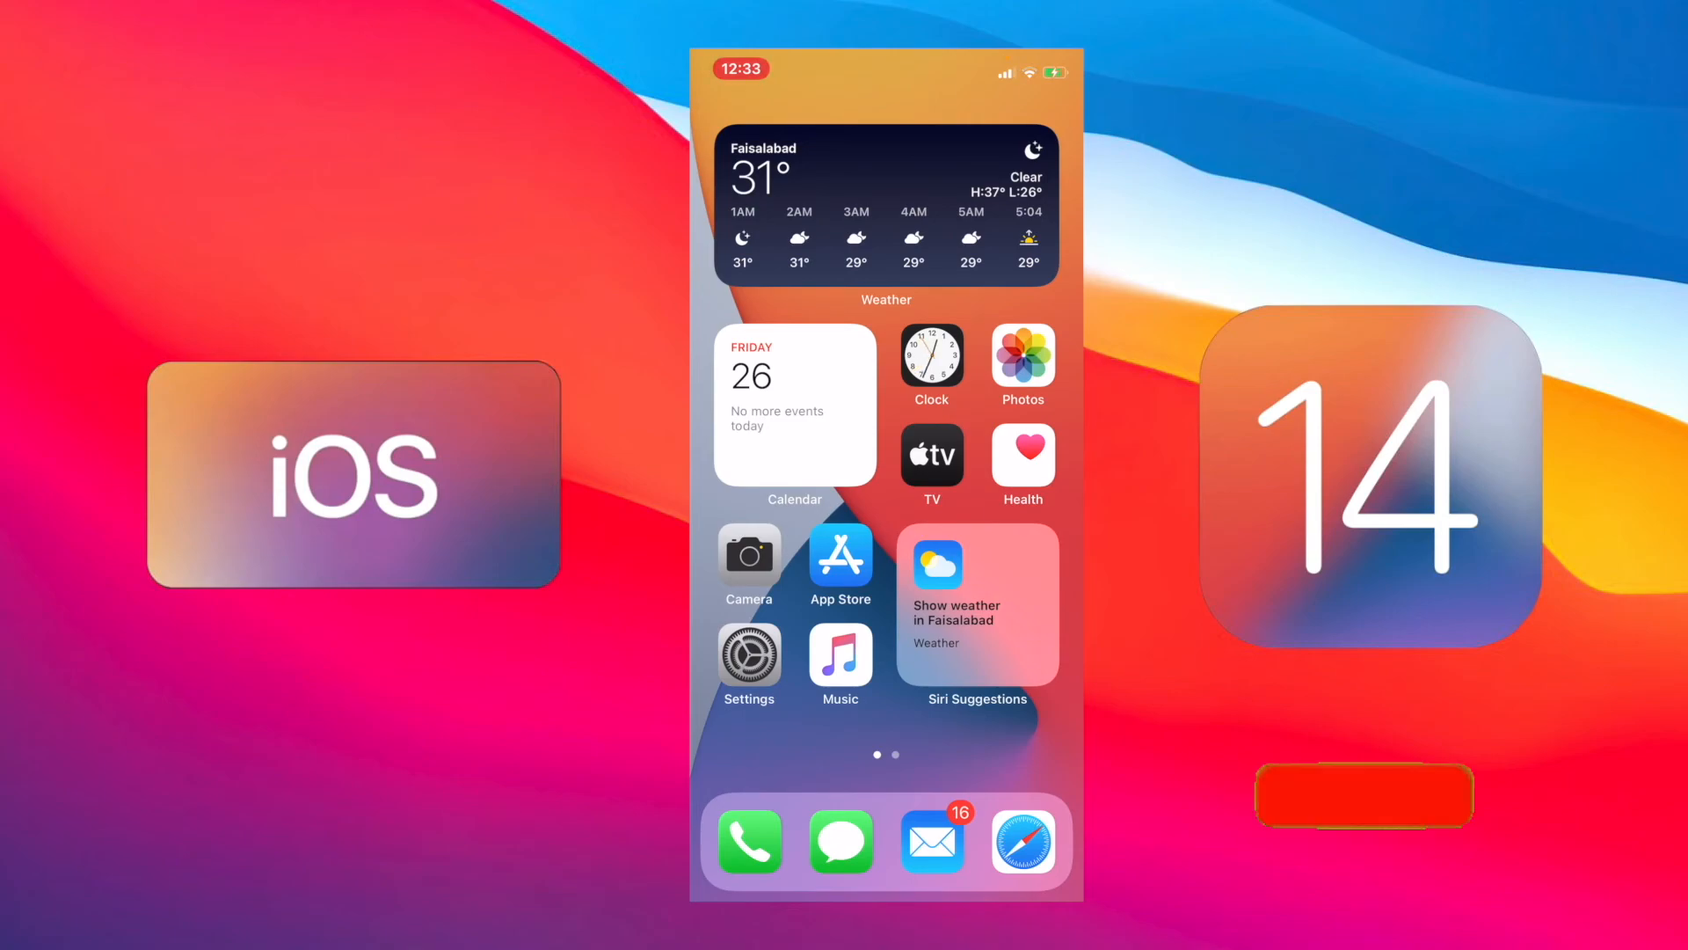
{"action": "left_click", "coordinate": [1362, 795]}
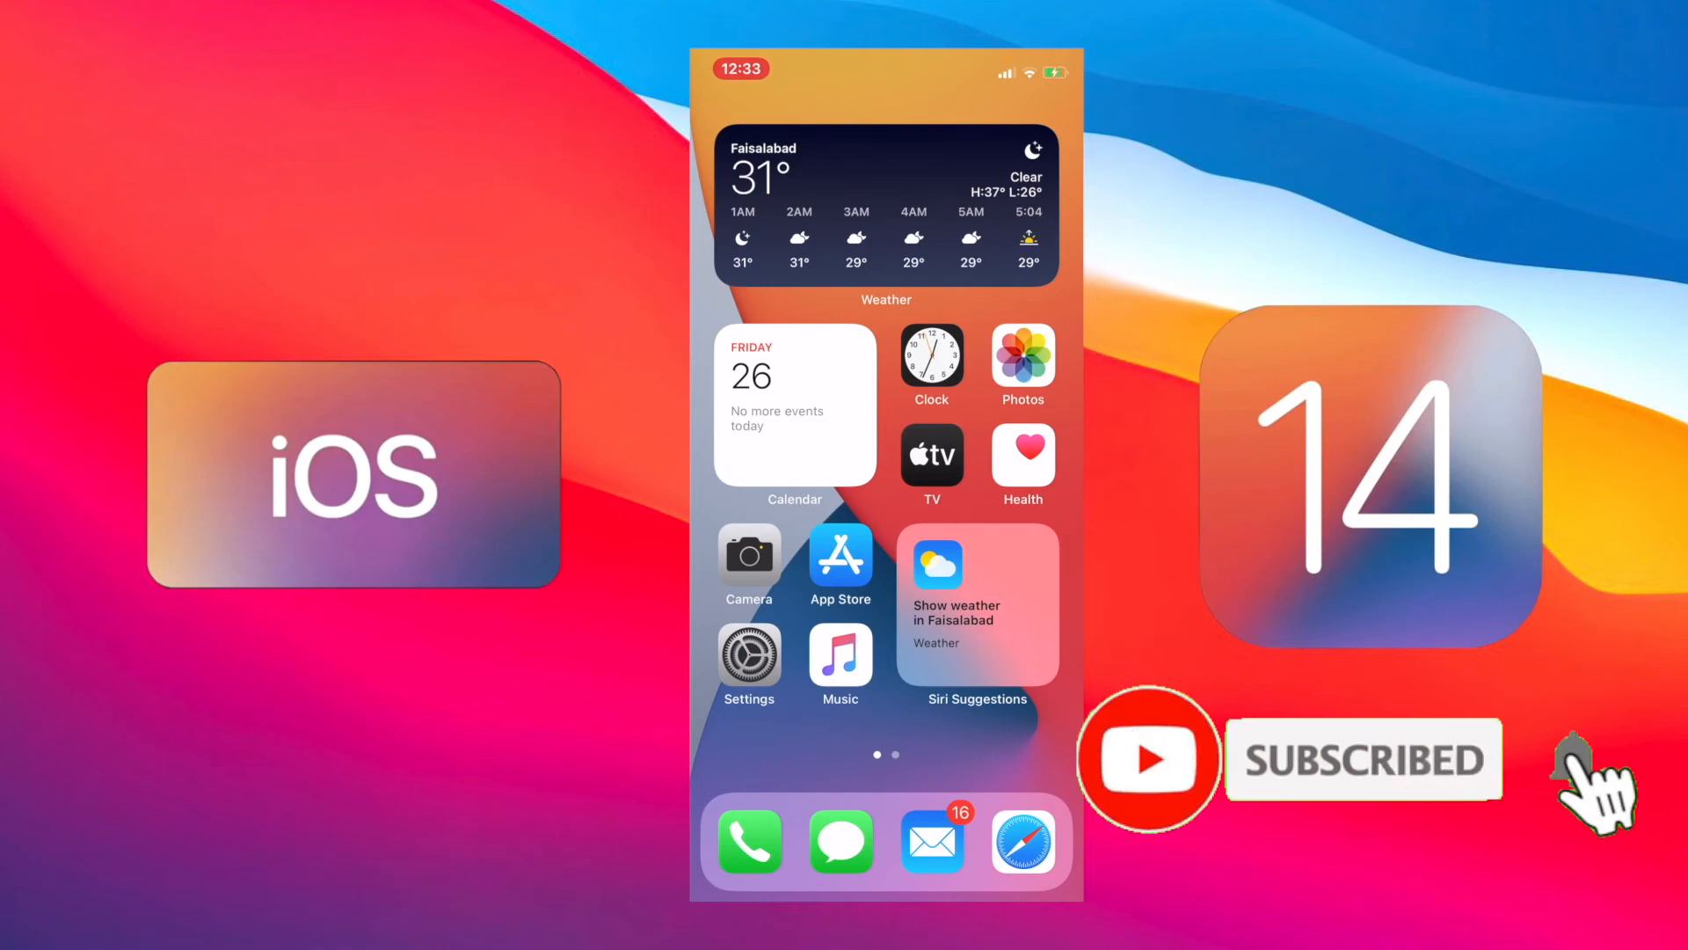